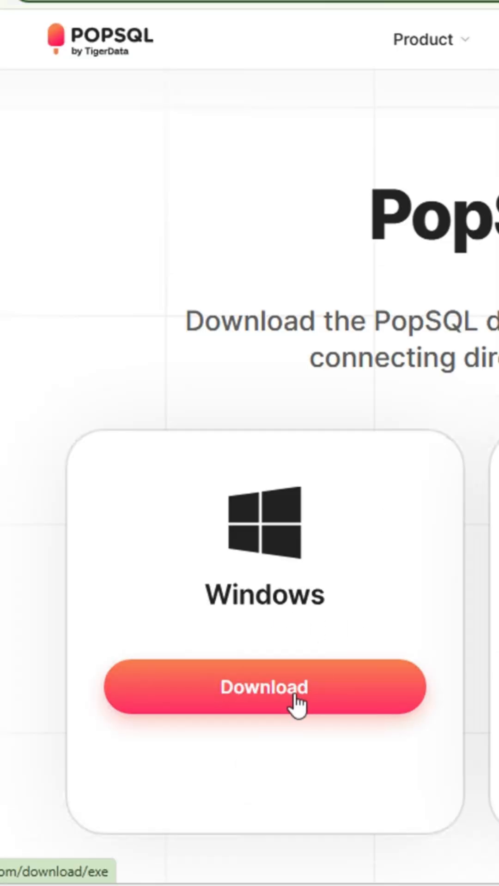
Download the PopSQL Windows desktop installer and sign in with a Google account
left_click(264, 687)
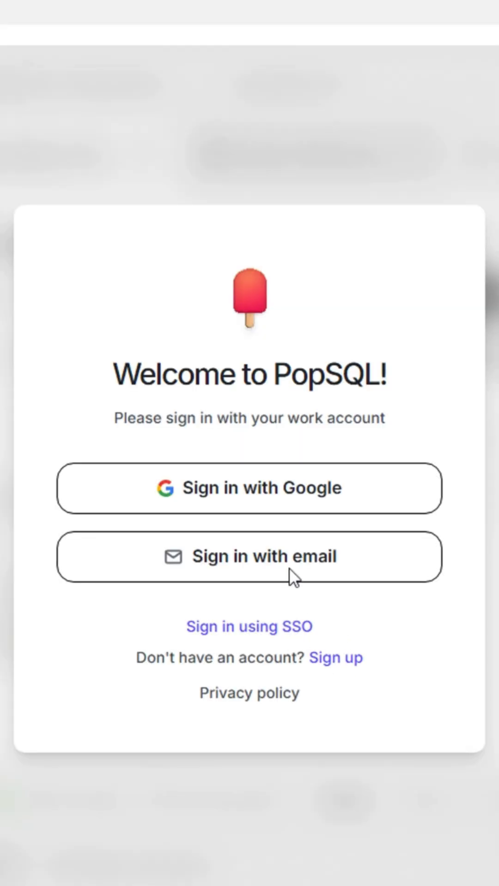
left_click(248, 556)
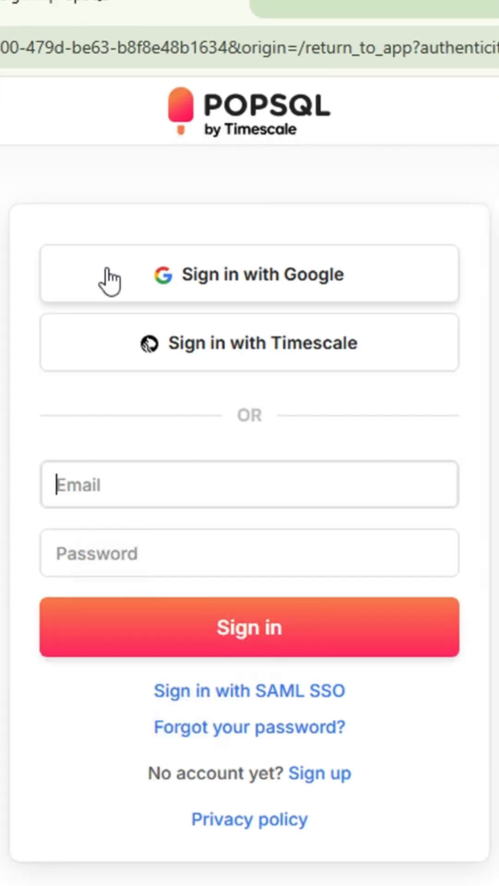
left_click(249, 274)
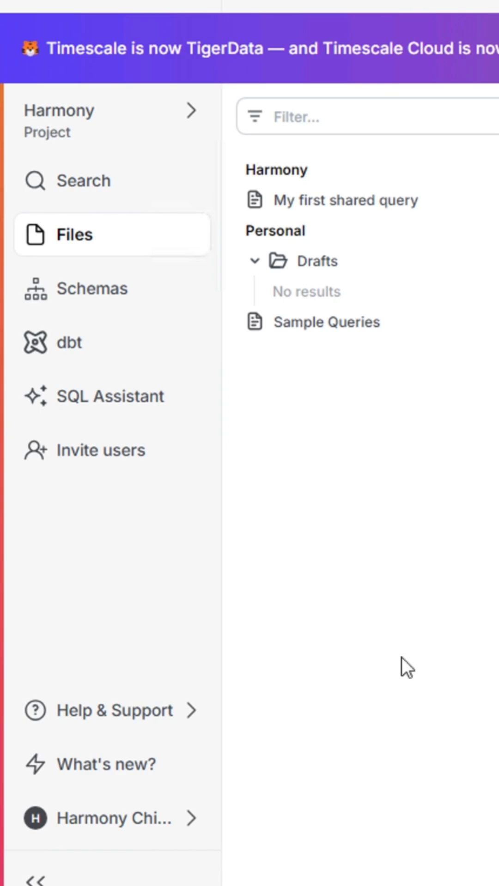
Open Preferences from the account menu and view the Connections page
left_click(111, 819)
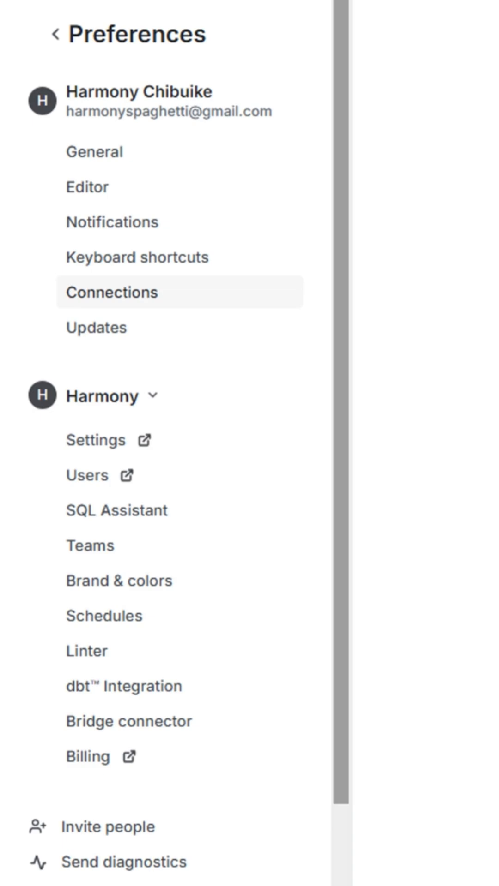
left_click(112, 292)
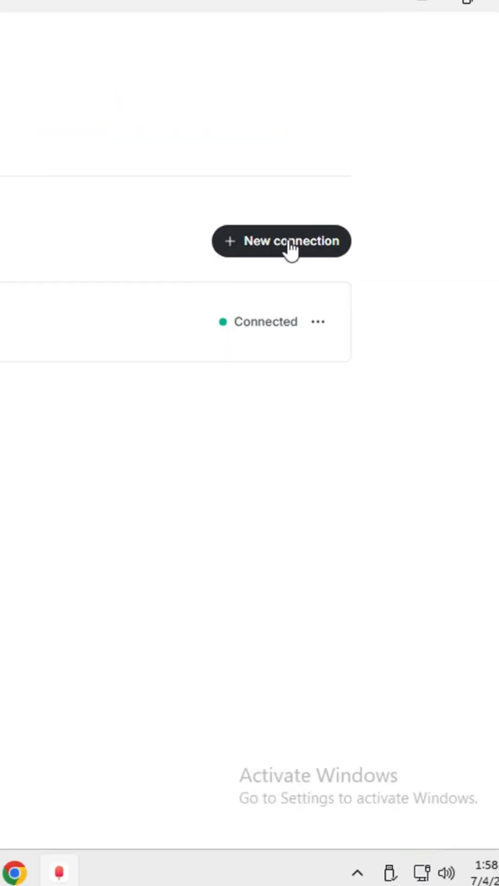
Create a MySQL connection 'mysql': host 127.0.0.1, database sakila, user root, password
left_click(281, 242)
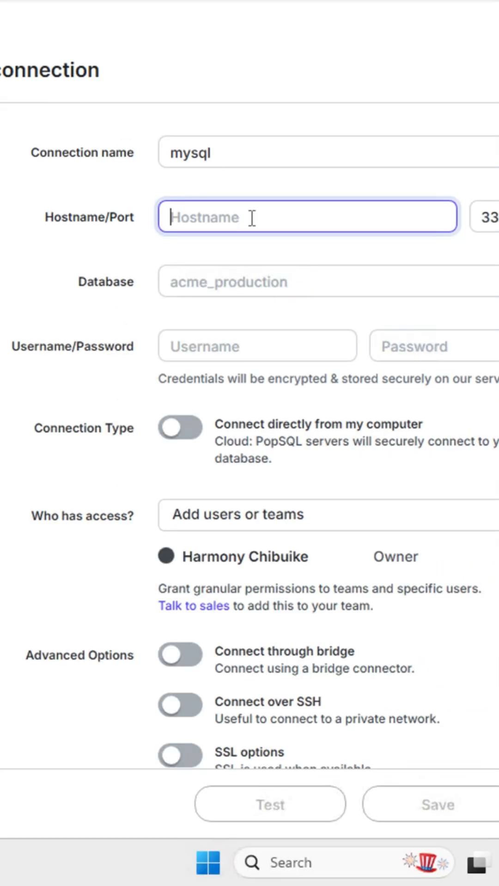
type("127.0.0.1")
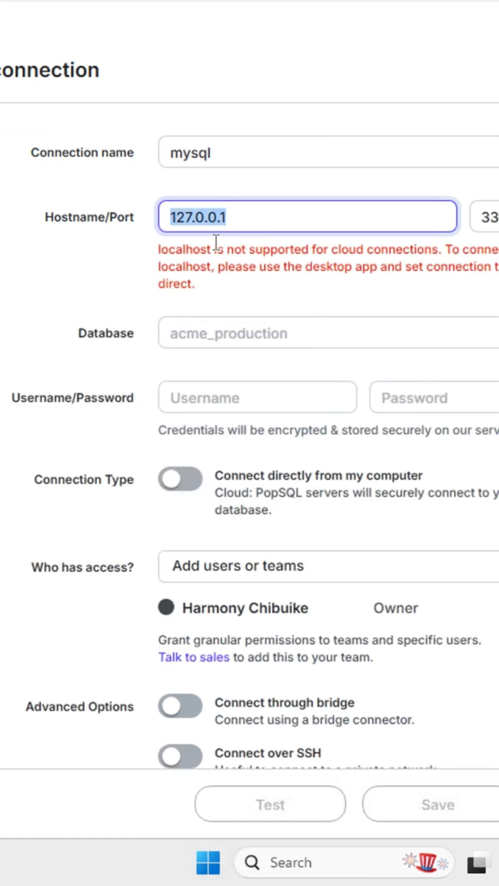
left_click(327, 333)
type("sakila")
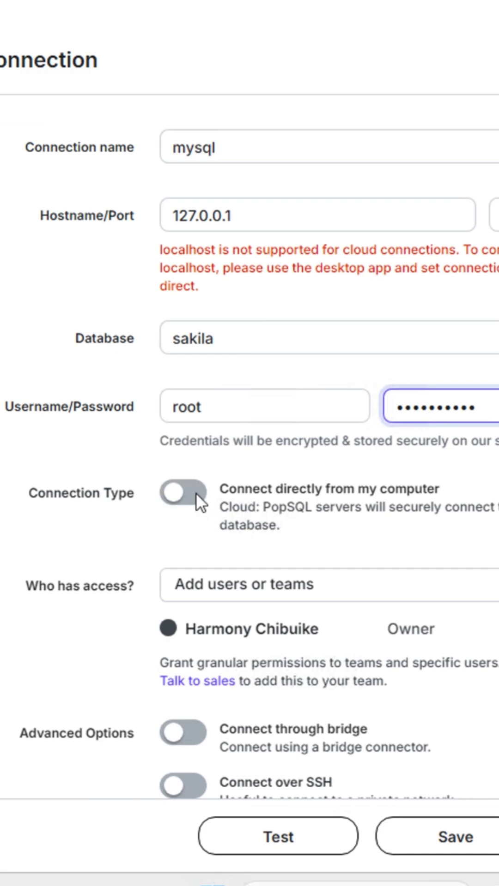
Enable direct connection from this computer and test the mysql connection until 'Looks good!'
left_click(183, 494)
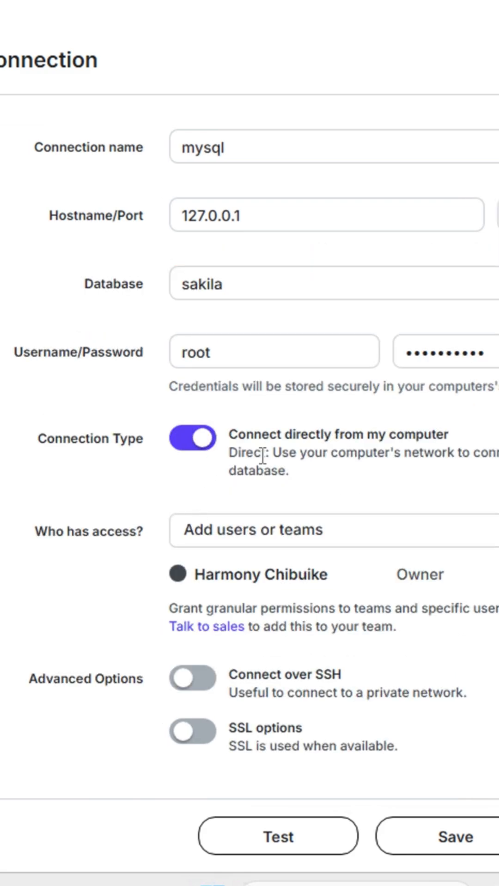
mouse_move(314, 832)
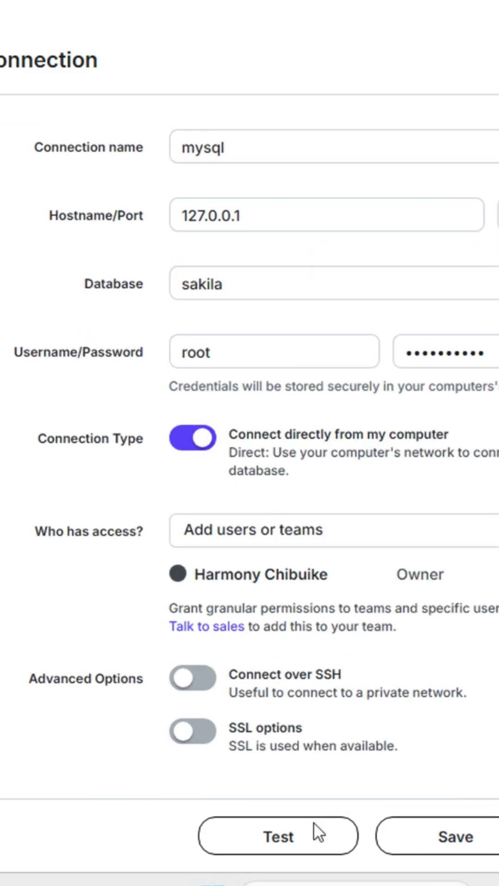
left_click(277, 836)
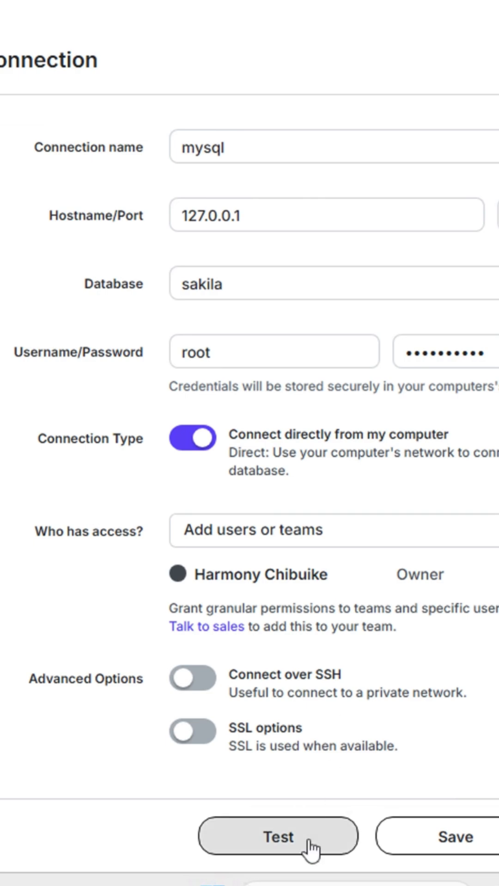
left_click(277, 837)
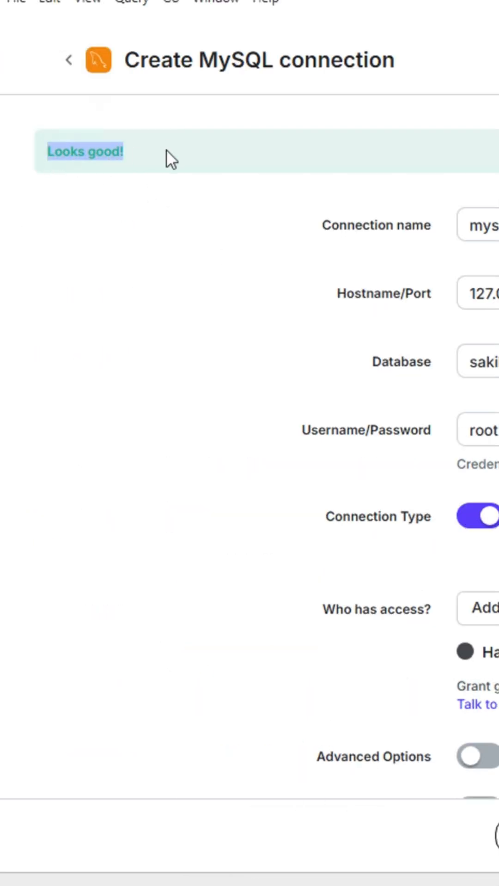